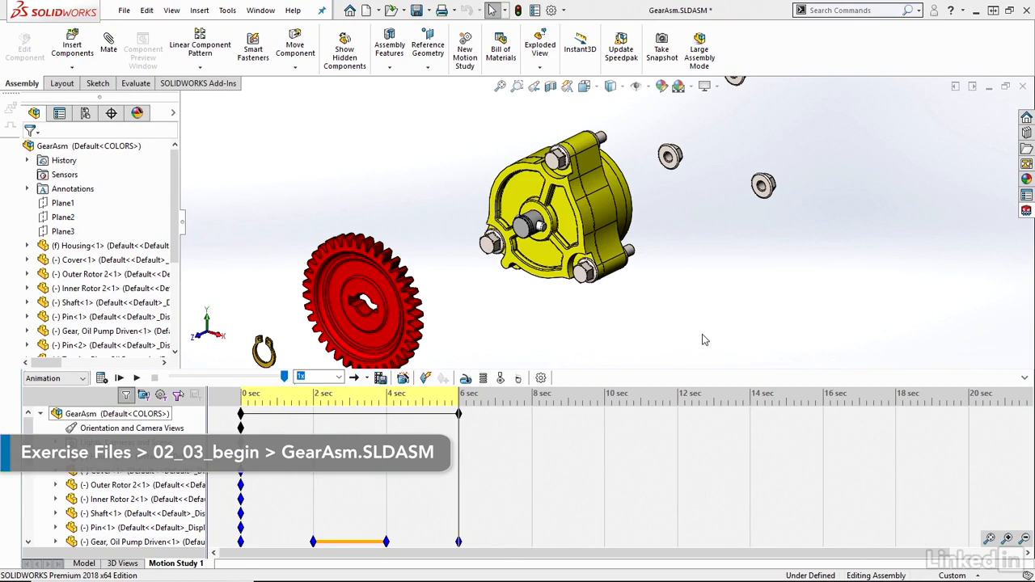
# Step: Launch the Animation Wizard from MotionManager and select Collapse as the animation type
pyautogui.click(402, 378)
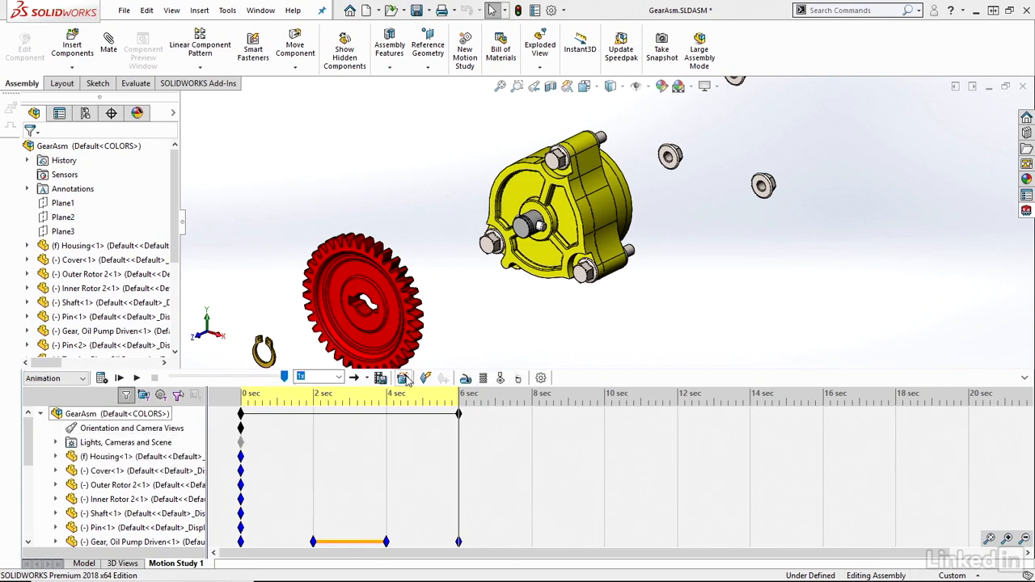
pyautogui.click(403, 378)
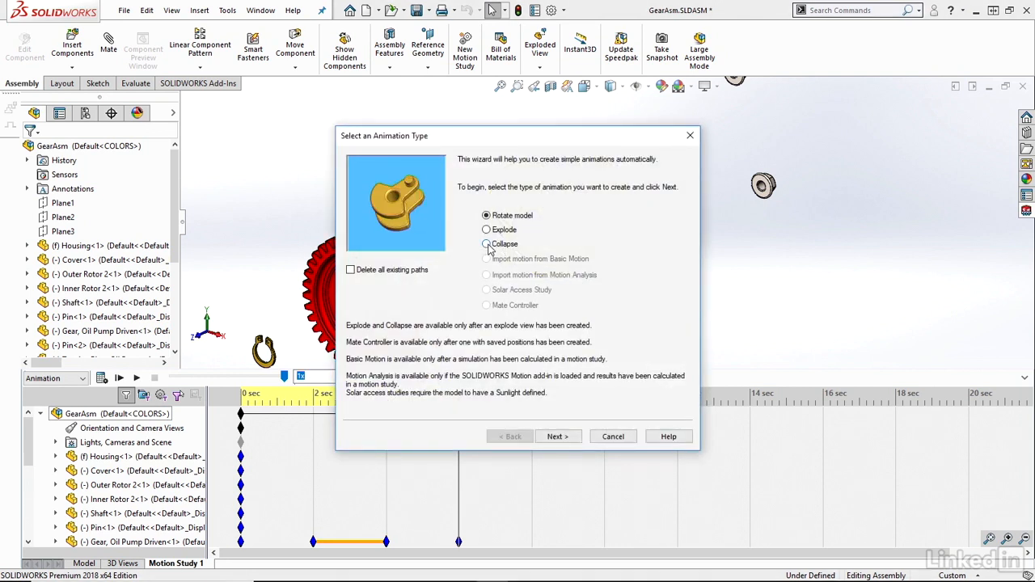
pyautogui.click(485, 243)
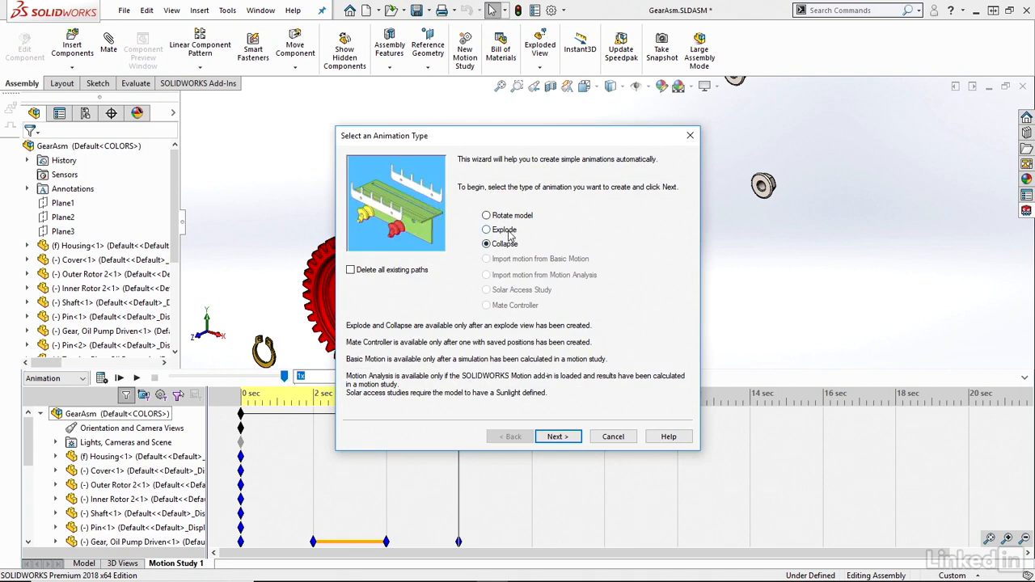
pyautogui.click(485, 242)
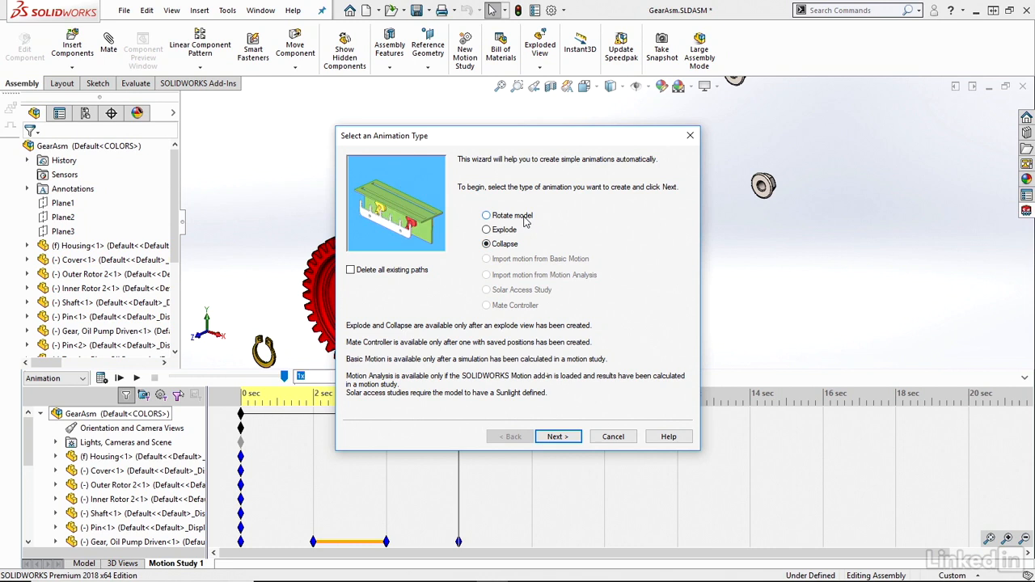
pyautogui.click(485, 242)
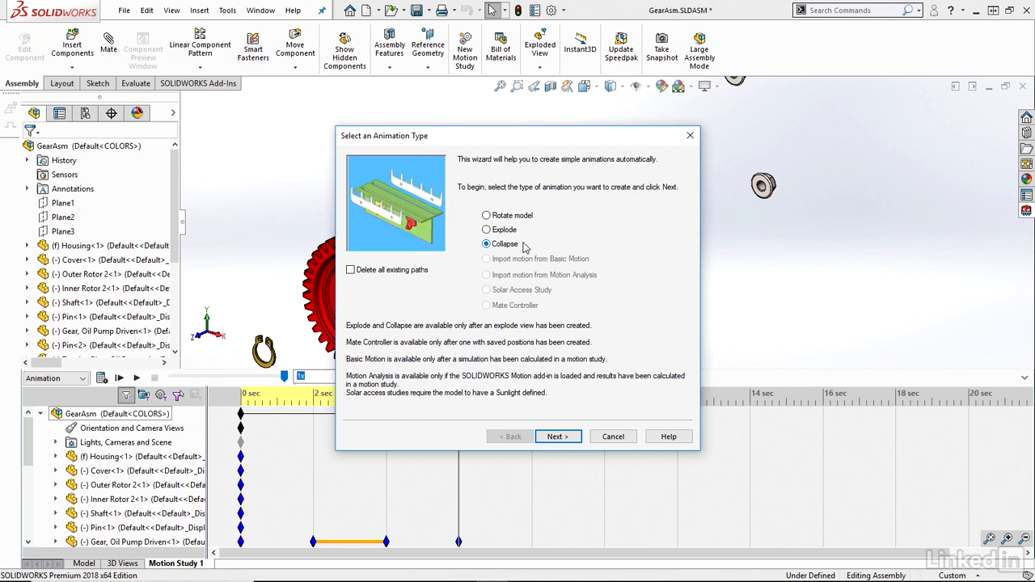
pyautogui.click(486, 244)
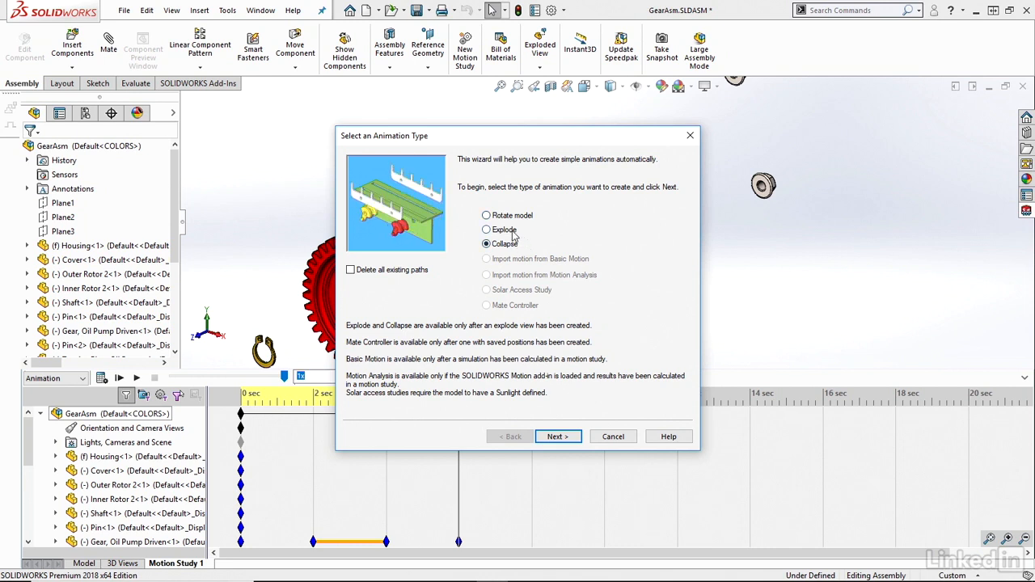
pyautogui.click(485, 243)
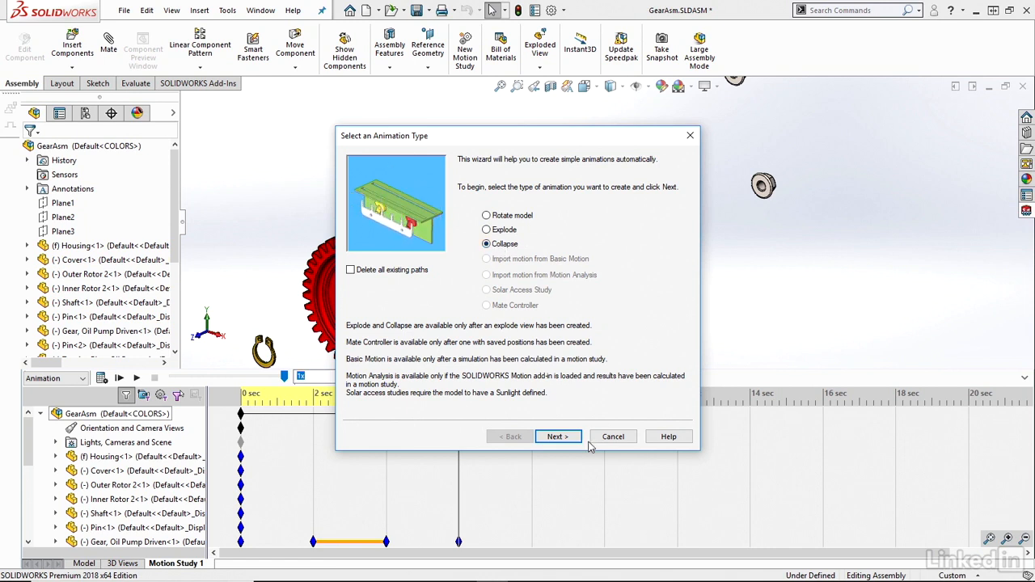
# Step: In Animation Control Options, enter a 6 s duration and an 8 s start time for the collapse
pyautogui.click(556, 436)
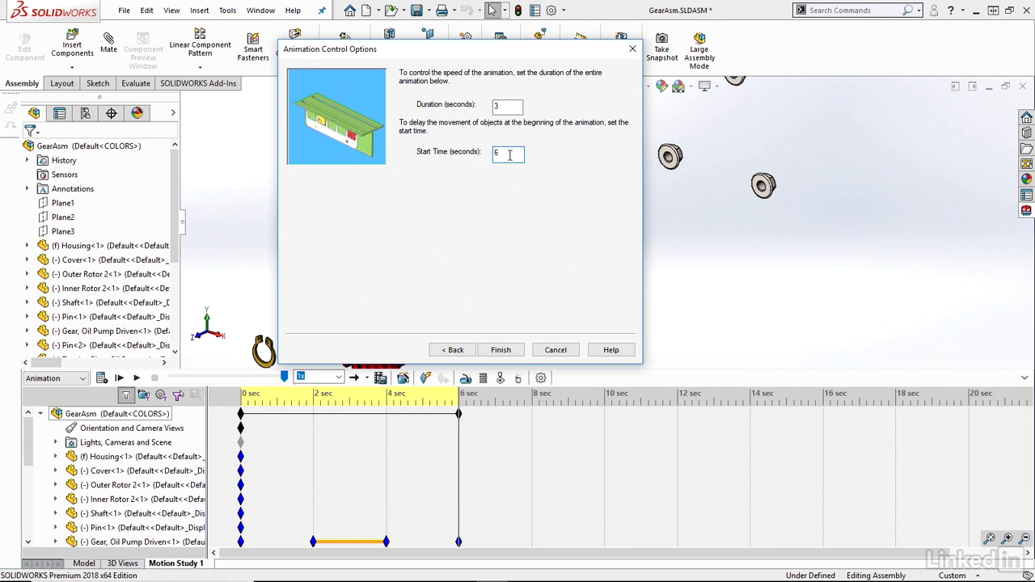
pyautogui.write('8')
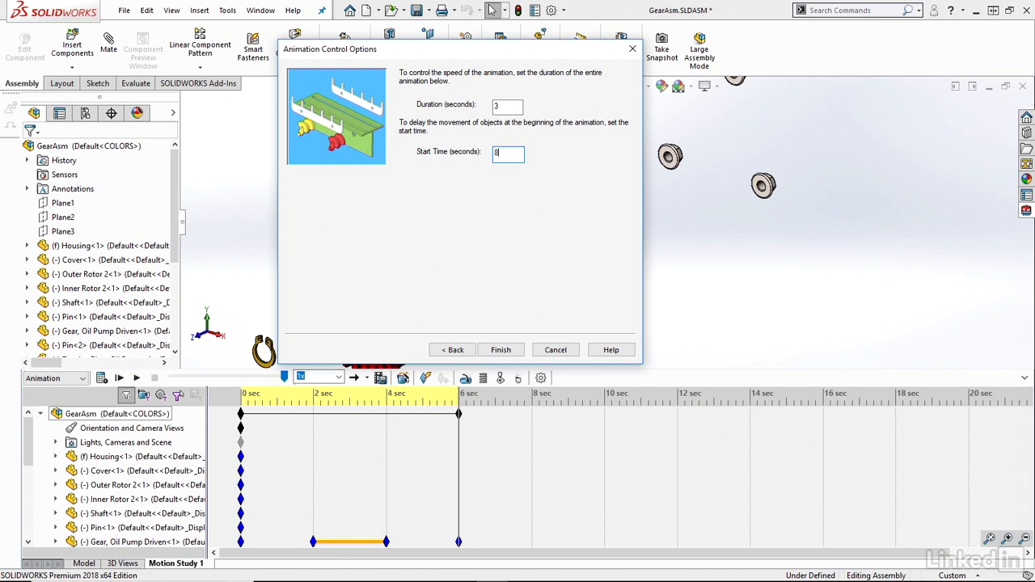
pyautogui.click(508, 106)
pyautogui.write('6')
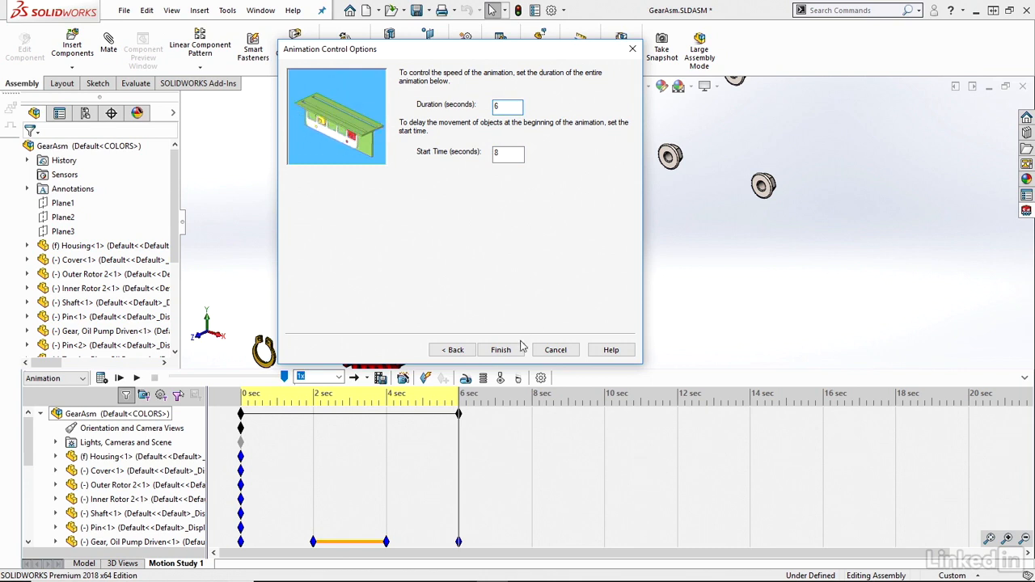
# Step: Finish the wizard to place the collapse at 8–14 s and play back the explode-then-collapse sequence
pyautogui.click(500, 349)
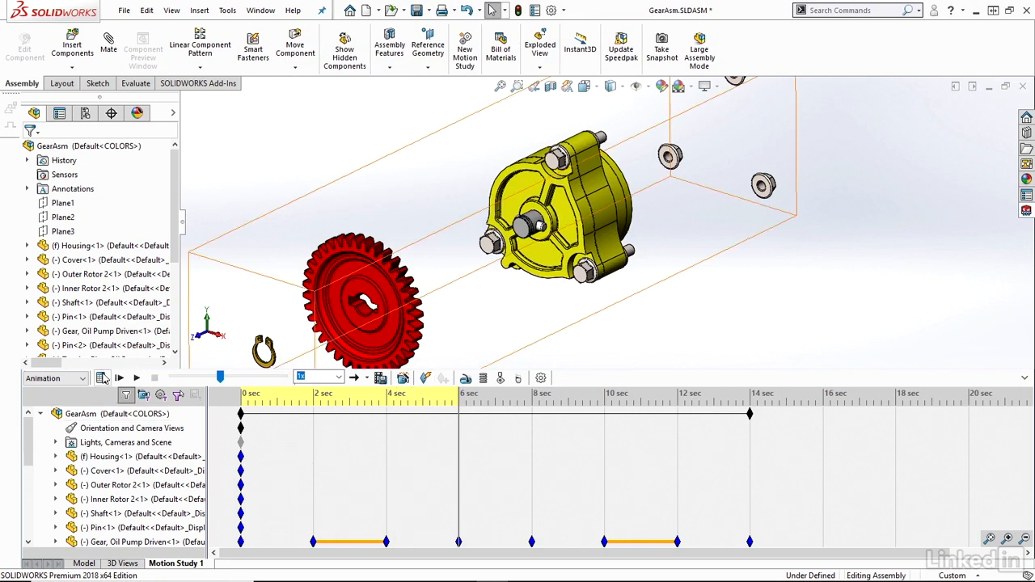
pyautogui.moveTo(103, 379)
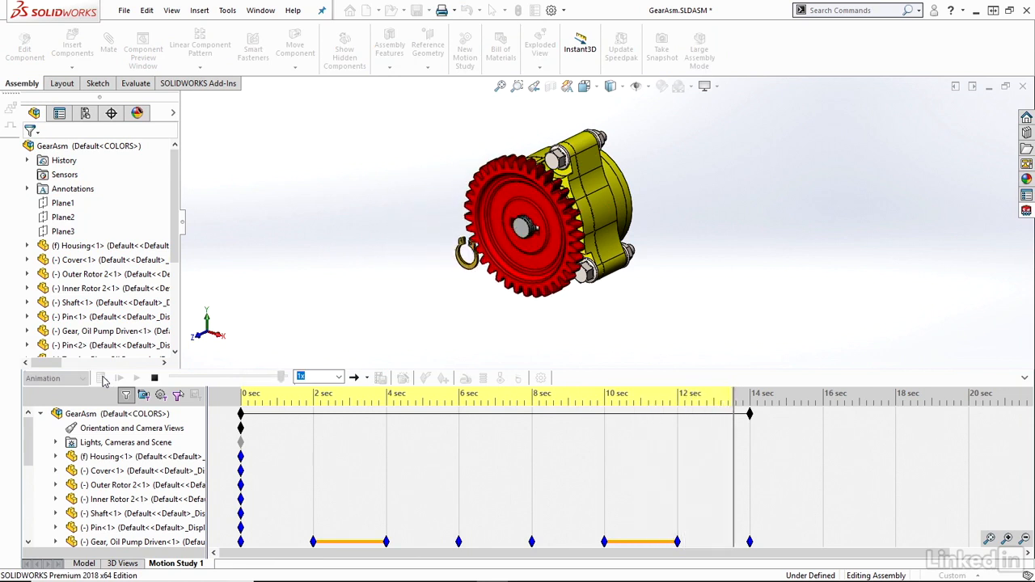
pyautogui.click(120, 379)
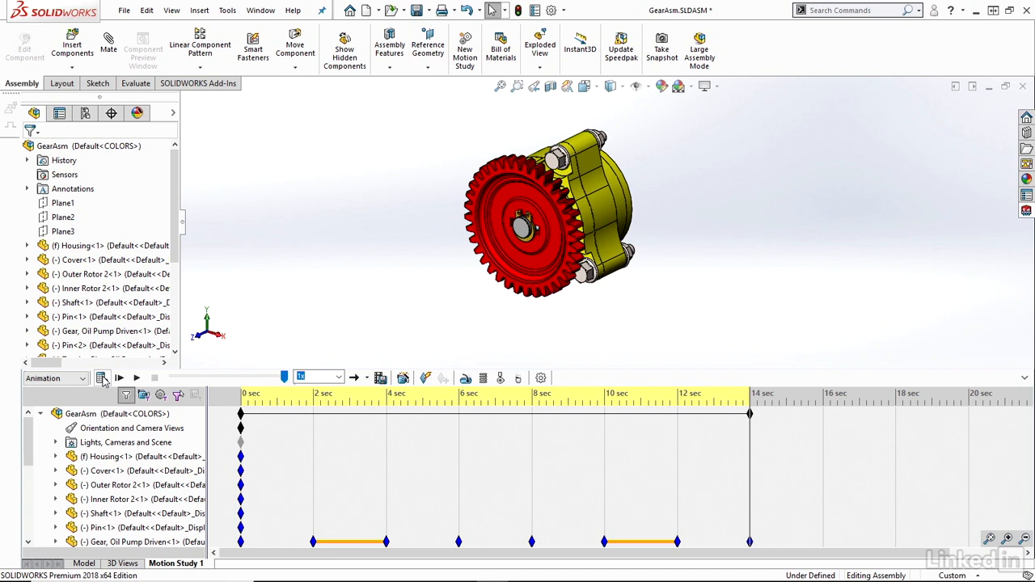
pyautogui.moveTo(224, 437)
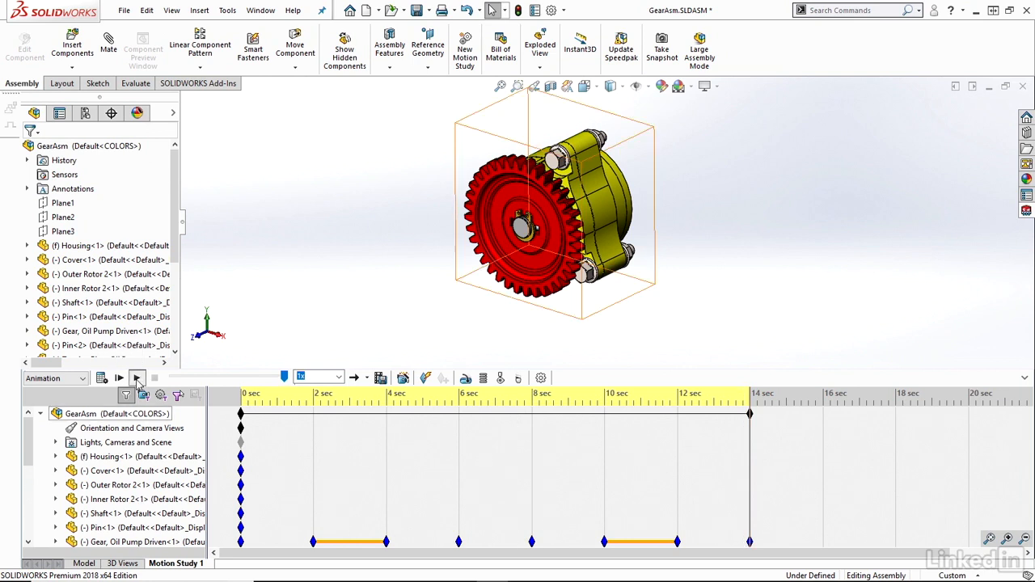
pyautogui.click(120, 378)
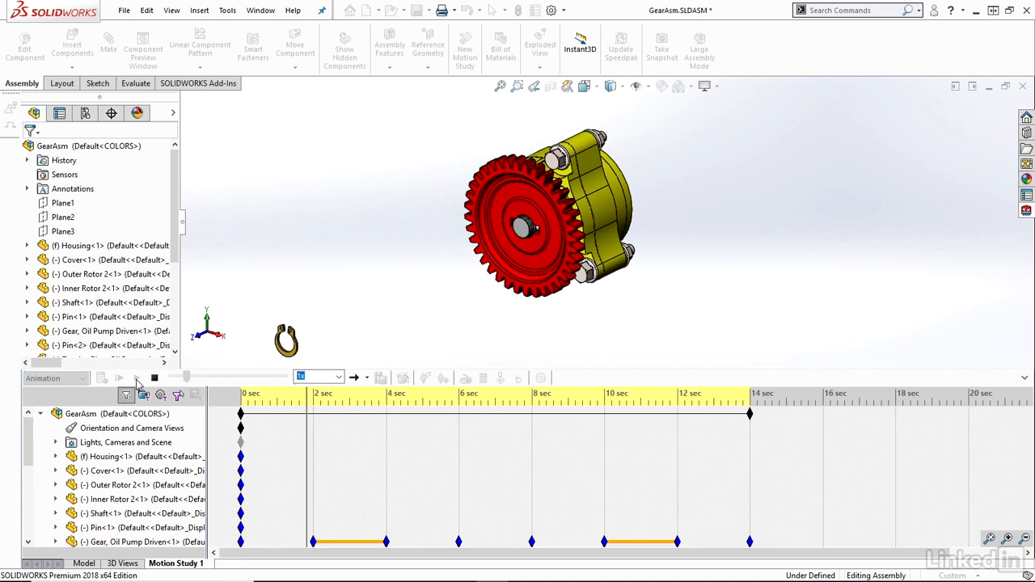